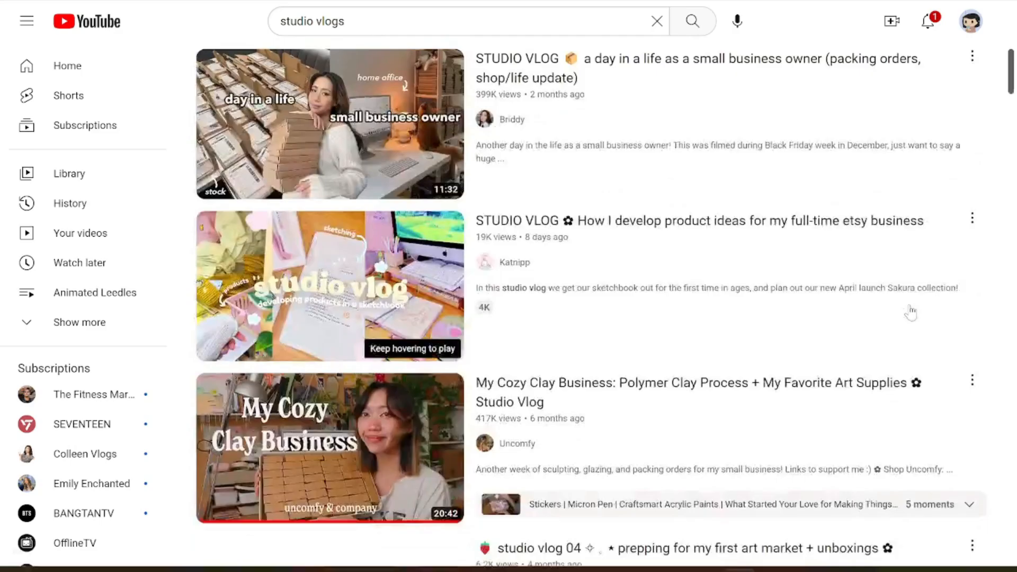
pyautogui.scroll(-3)
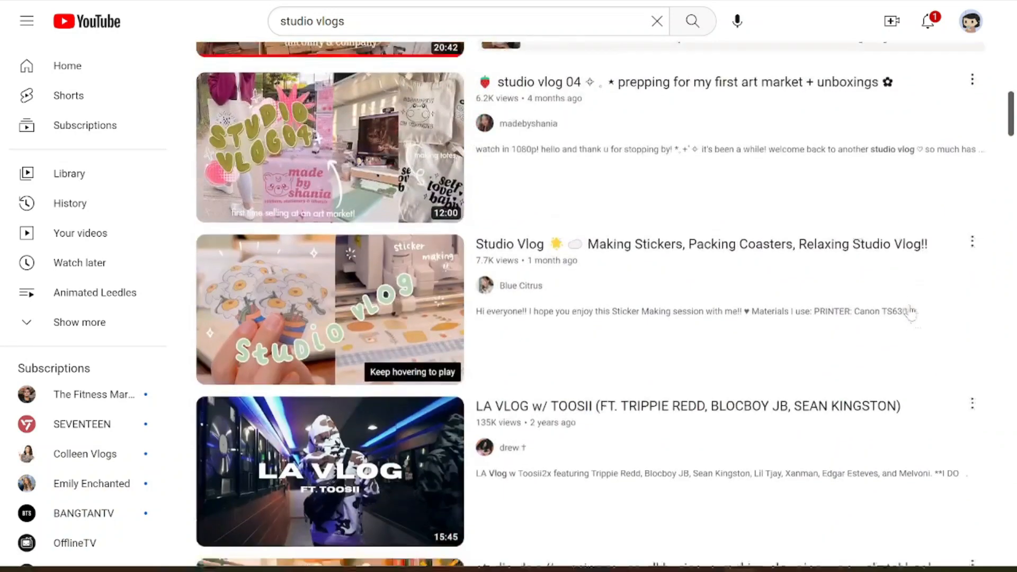
pyautogui.scroll(-3)
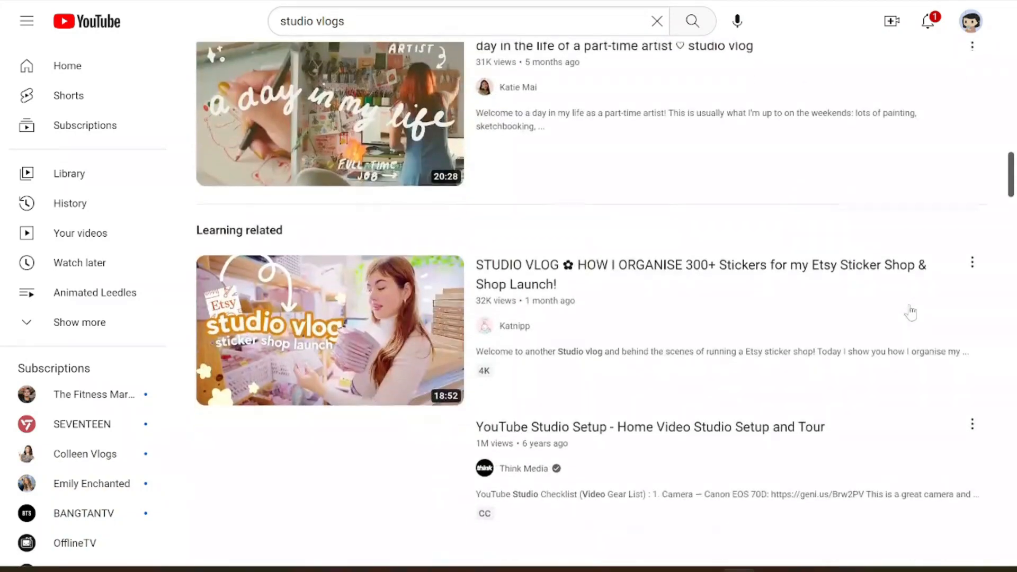
pyautogui.scroll(-3)
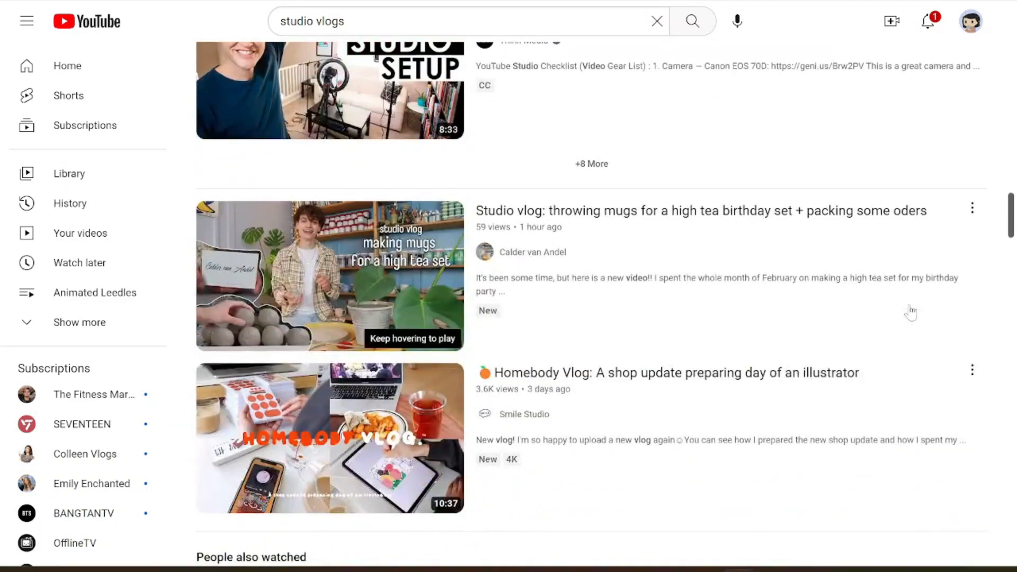
pyautogui.scroll(-3)
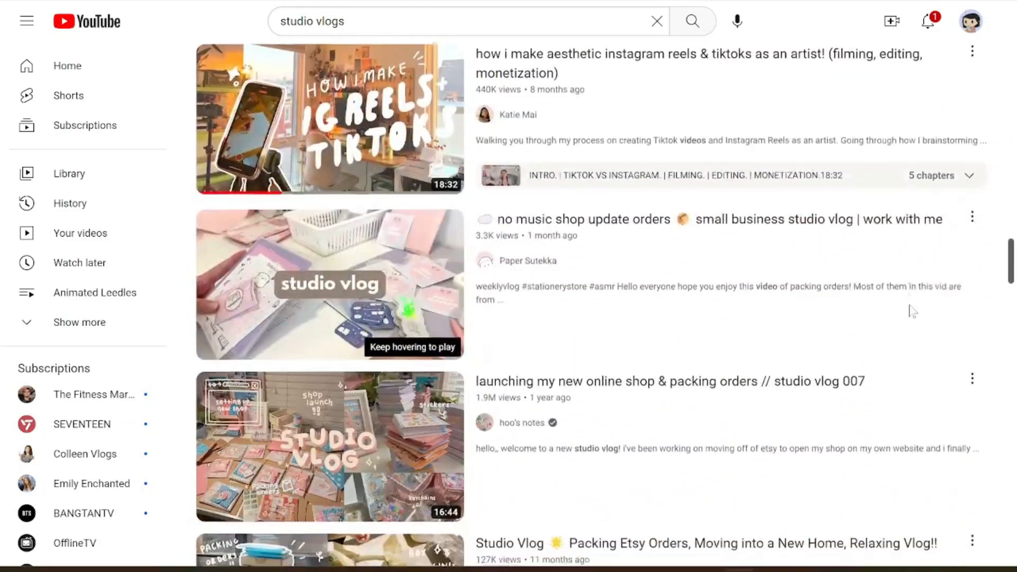